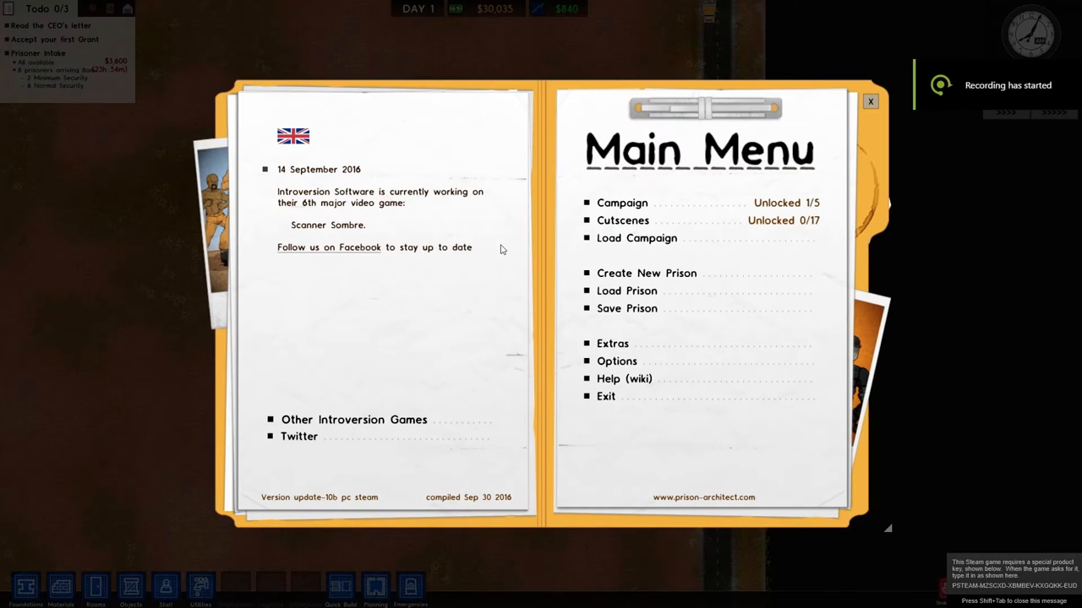
- Create a new large prison with The Pacifier as warden, gangs enabled, and start playing
{"action": "left_click", "coordinate": [646, 272]}
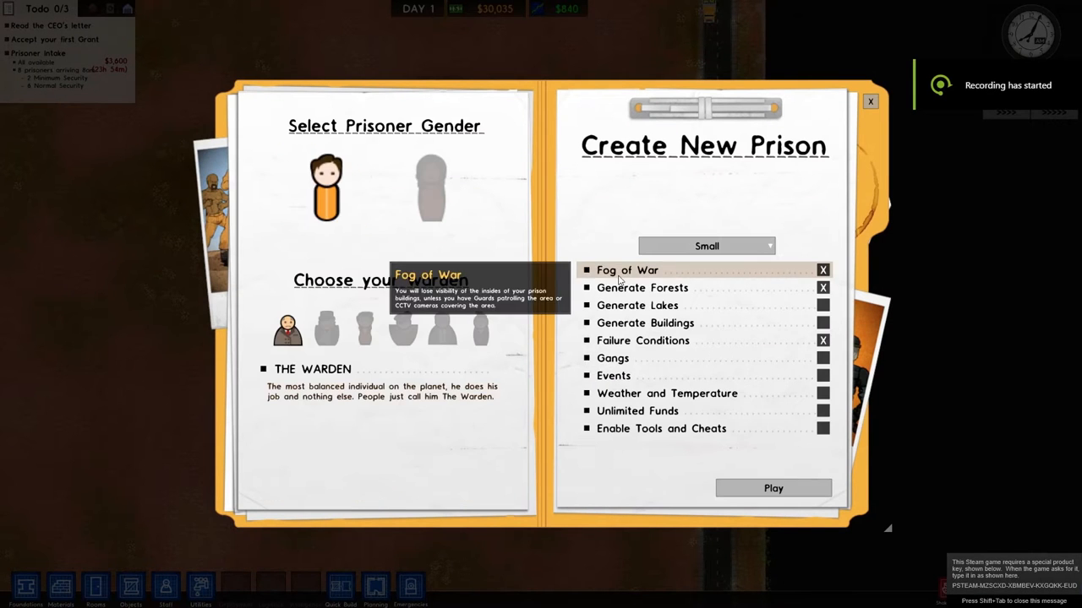
{"action": "left_click", "coordinate": [438, 335]}
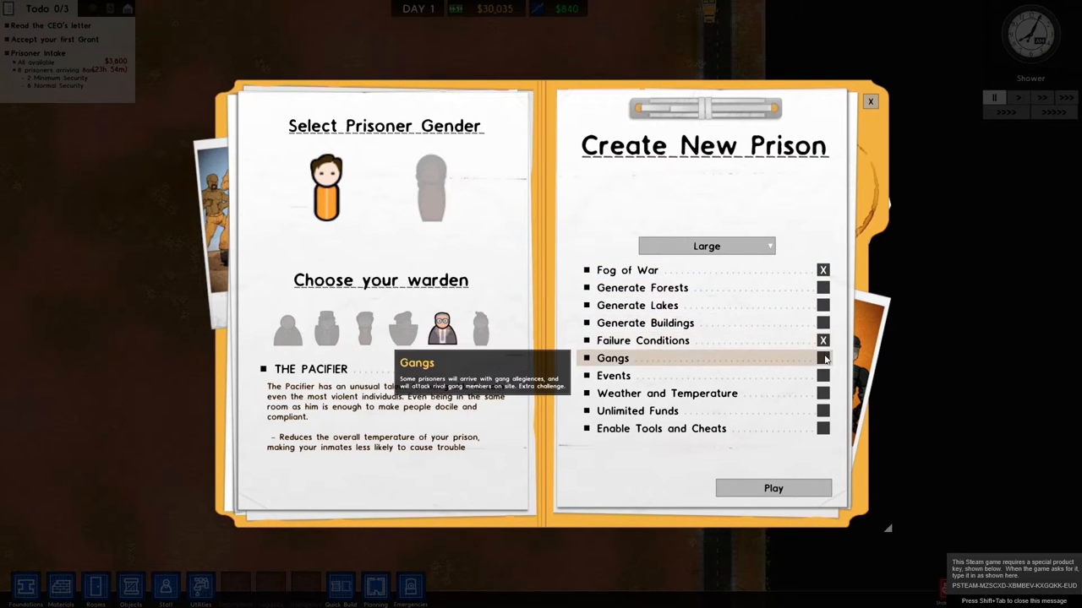
{"action": "left_click", "coordinate": [822, 358]}
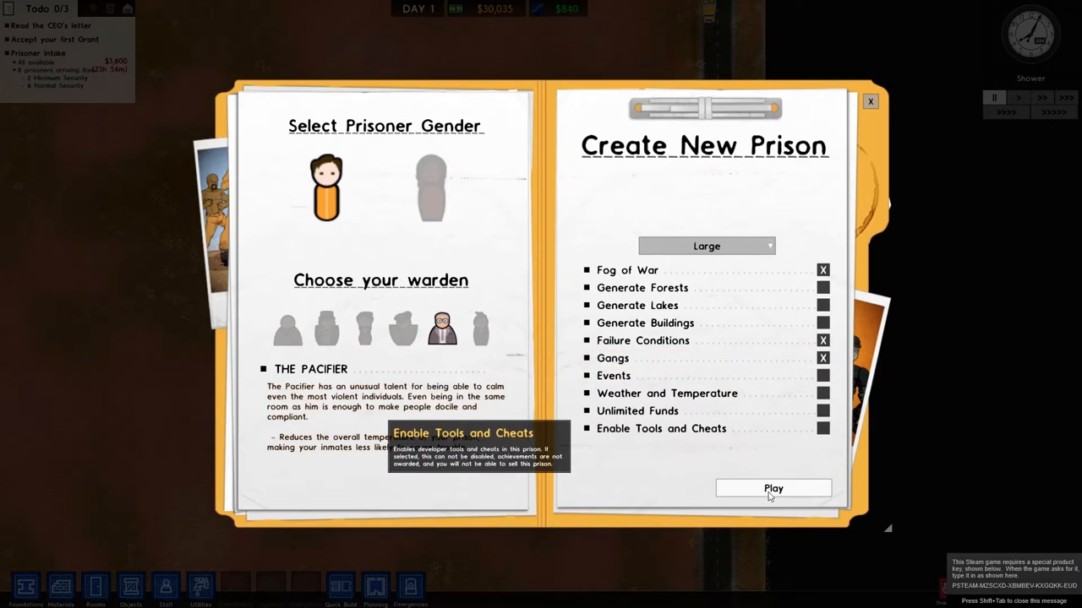
{"action": "left_click", "coordinate": [774, 487]}
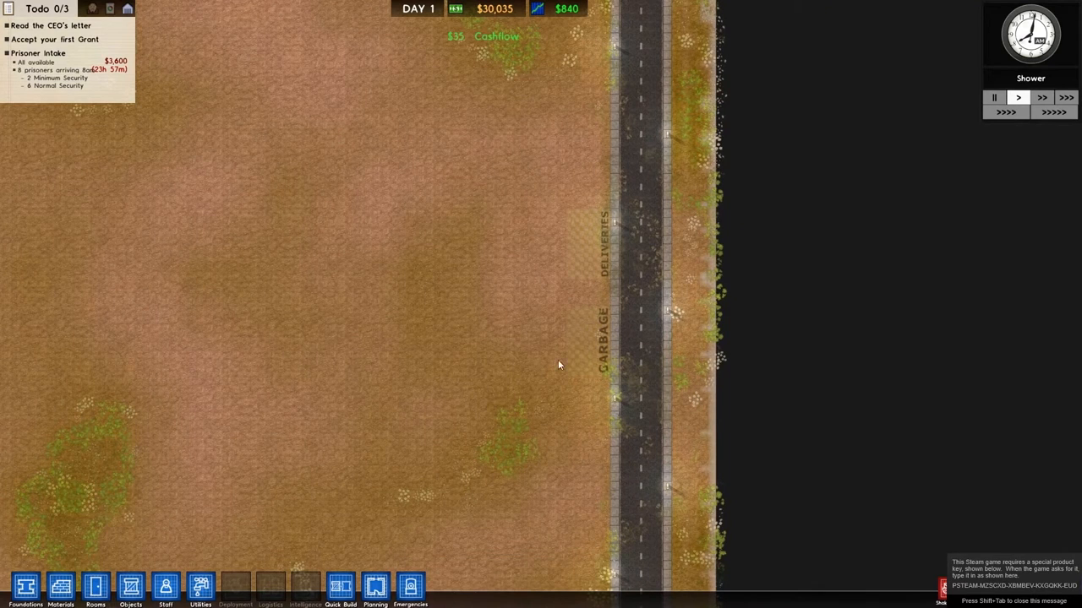
{"action": "left_click", "coordinate": [23, 585]}
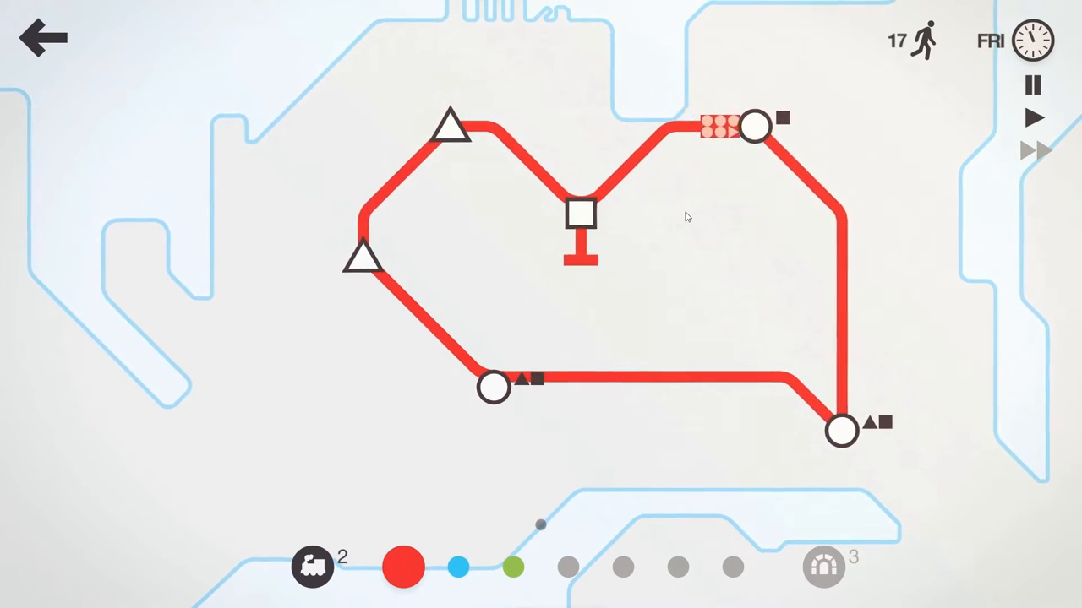
- Restart Mini Metro after Game Over and draw the first line between stations on the new map
{"action": "left_click", "coordinate": [1036, 152]}
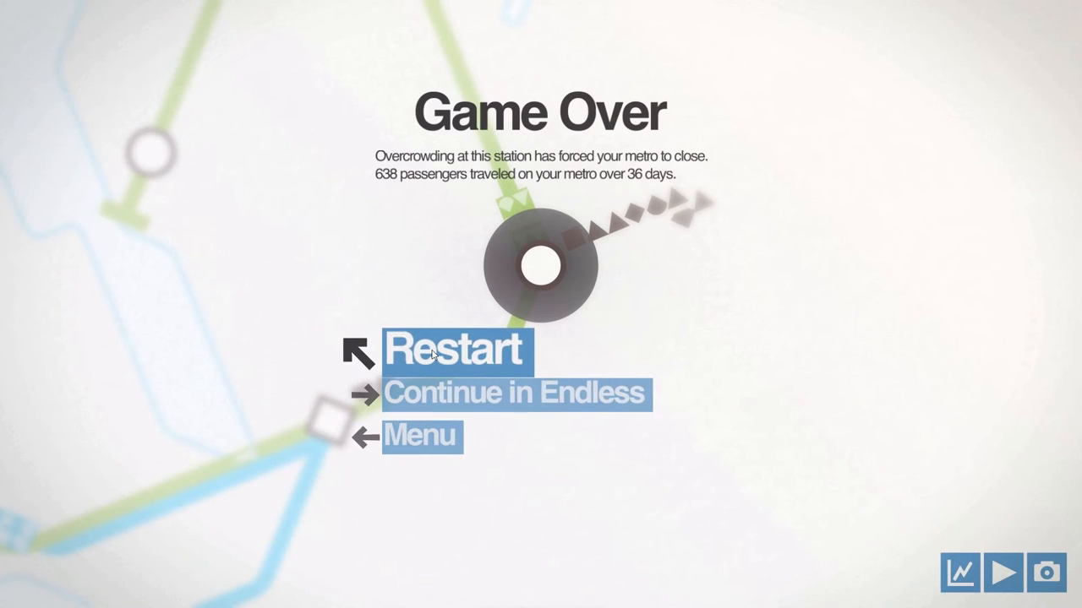
{"action": "left_click", "coordinate": [439, 351]}
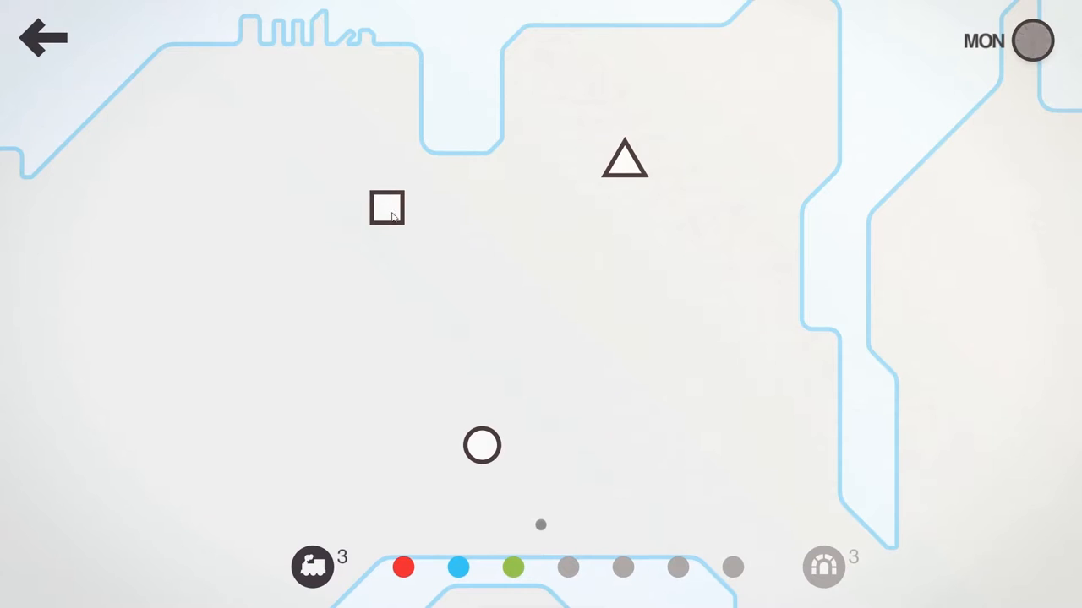
{"action": "left_click_drag", "start_coordinate": [482, 446], "coordinate": [625, 159]}
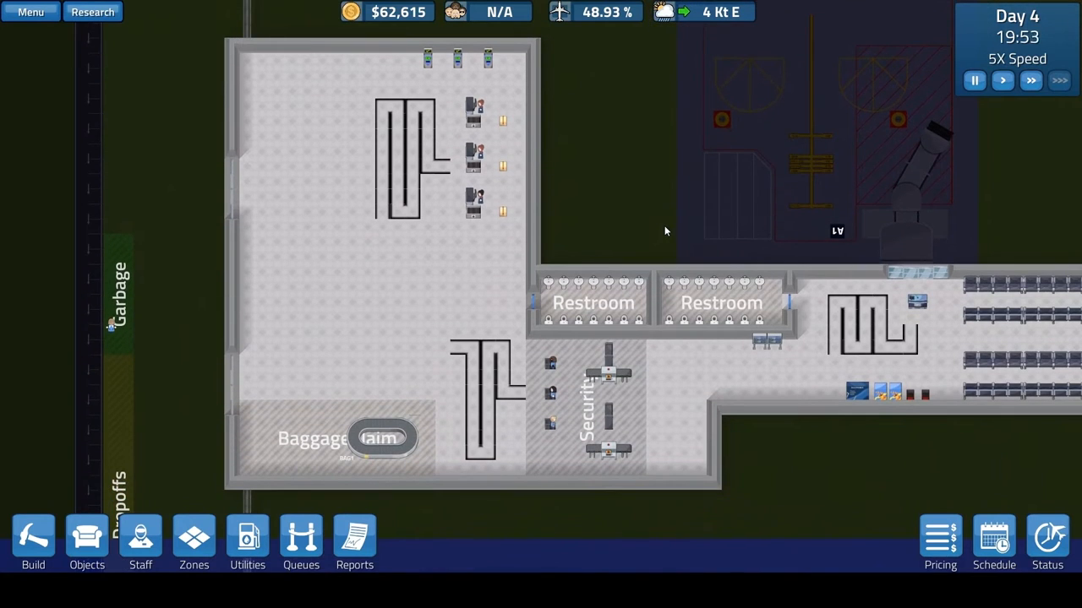
{"action": "mouse_move", "coordinate": [139, 540]}
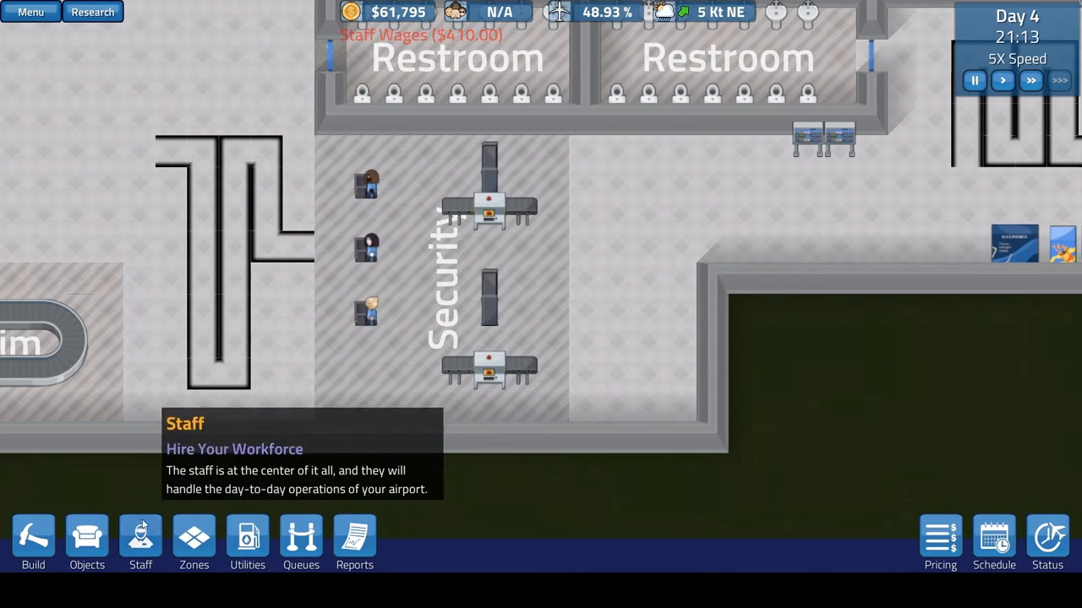
- Show the SimAirport staff hiring list with CFO, janitor, security and workman roles
{"action": "left_click", "coordinate": [140, 541]}
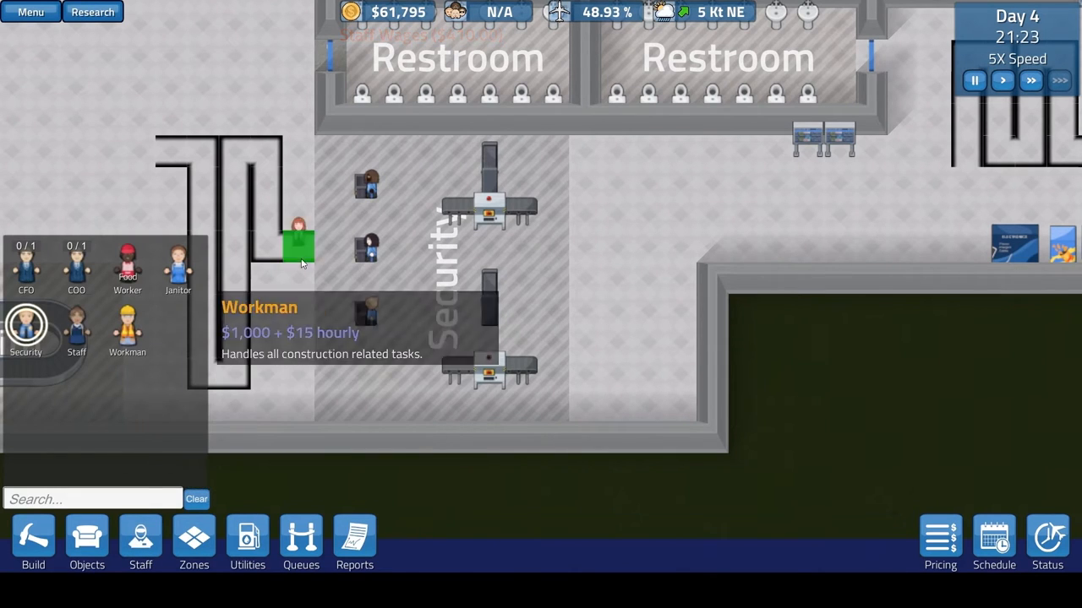